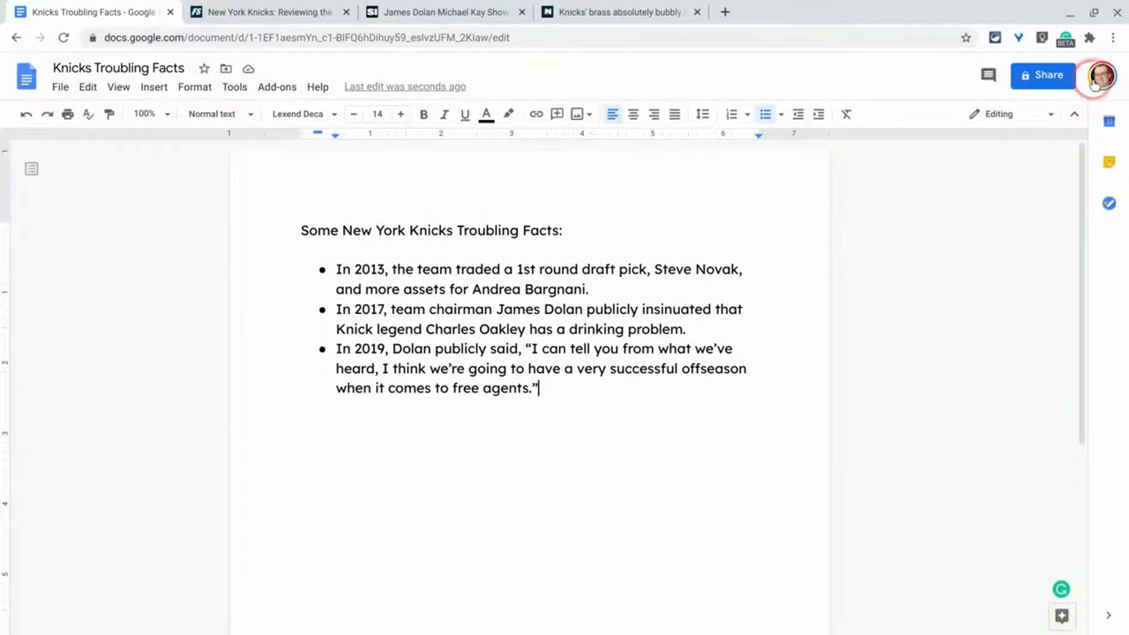
{"action": "mouse_move", "coordinate": [908, 319]}
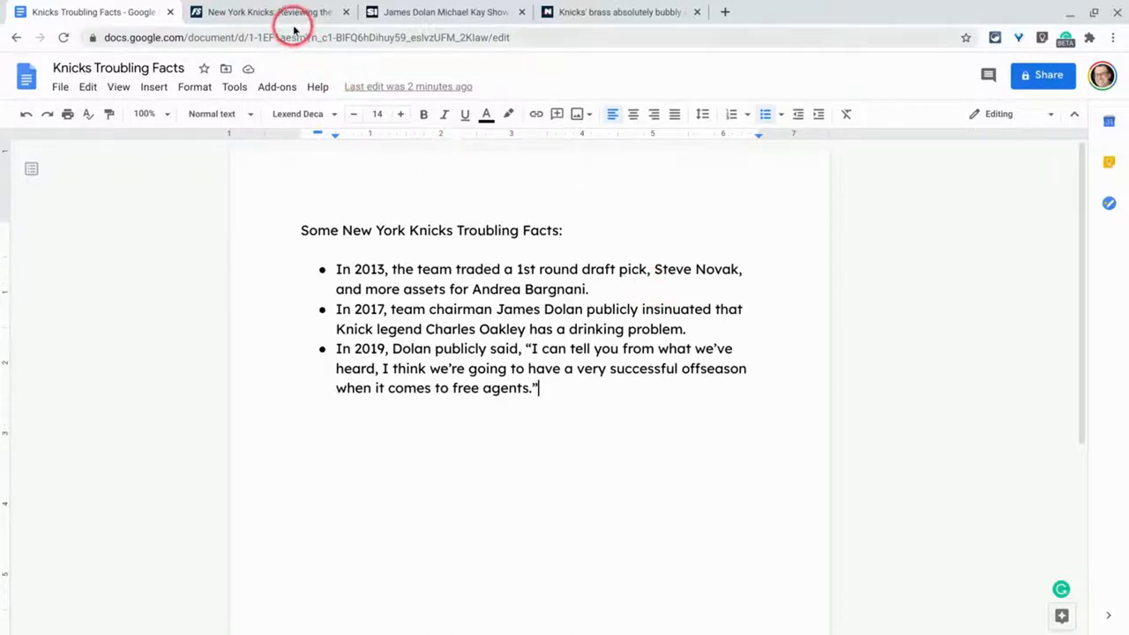
Copy the Andrea Bargnani article's URL from Daily Knicks and return to the document.
{"action": "left_click", "coordinate": [269, 12]}
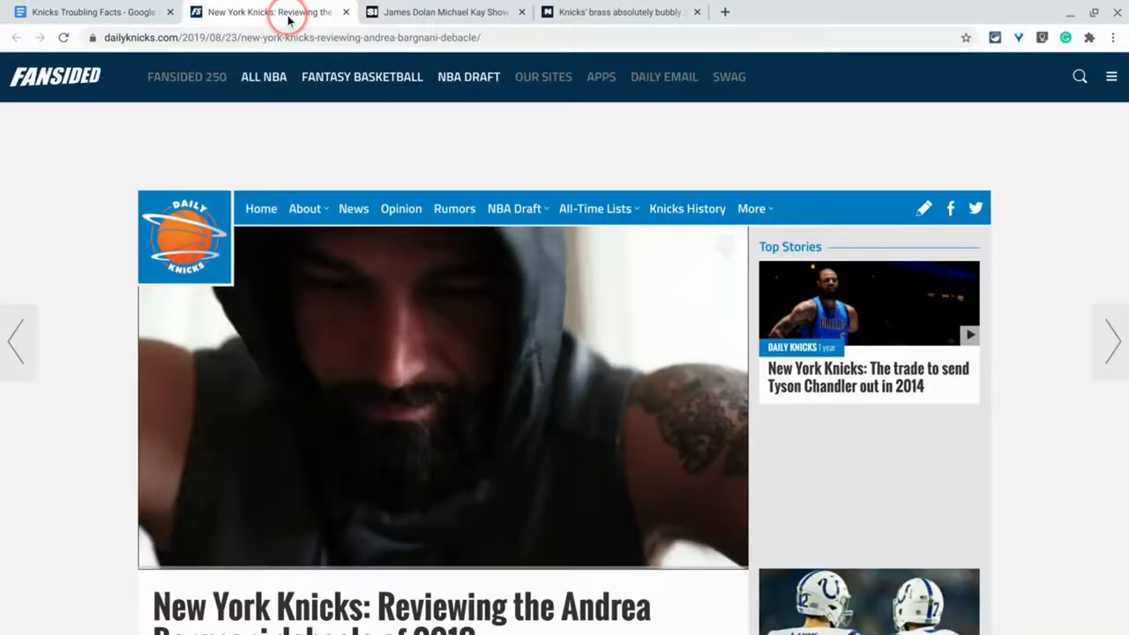
{"action": "right_click", "coordinate": [283, 37]}
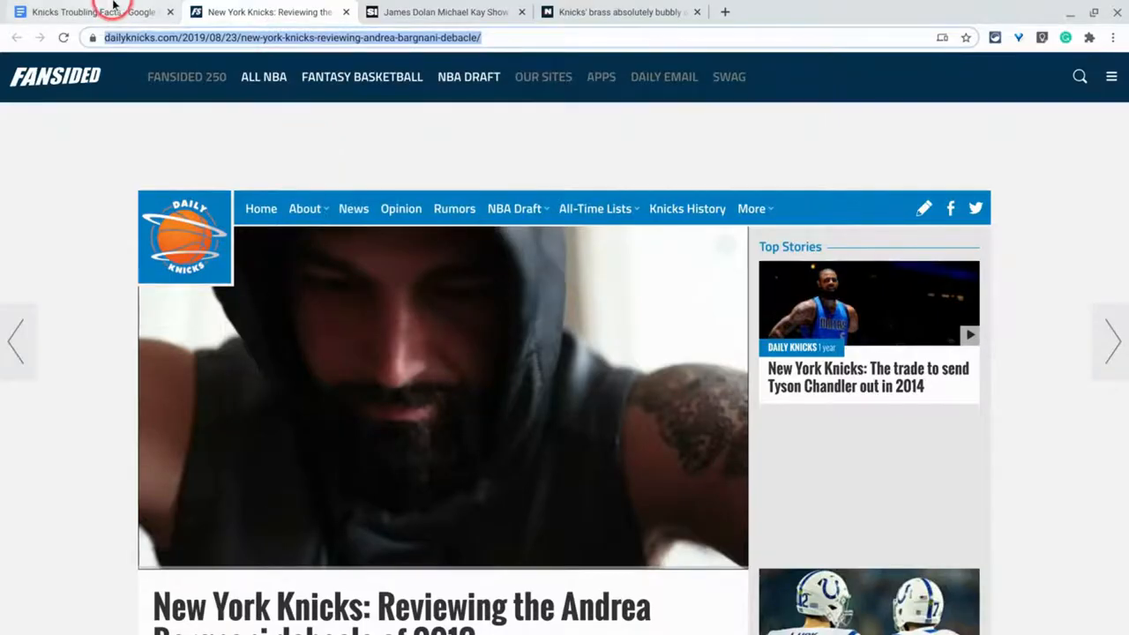
{"action": "left_click", "coordinate": [88, 11]}
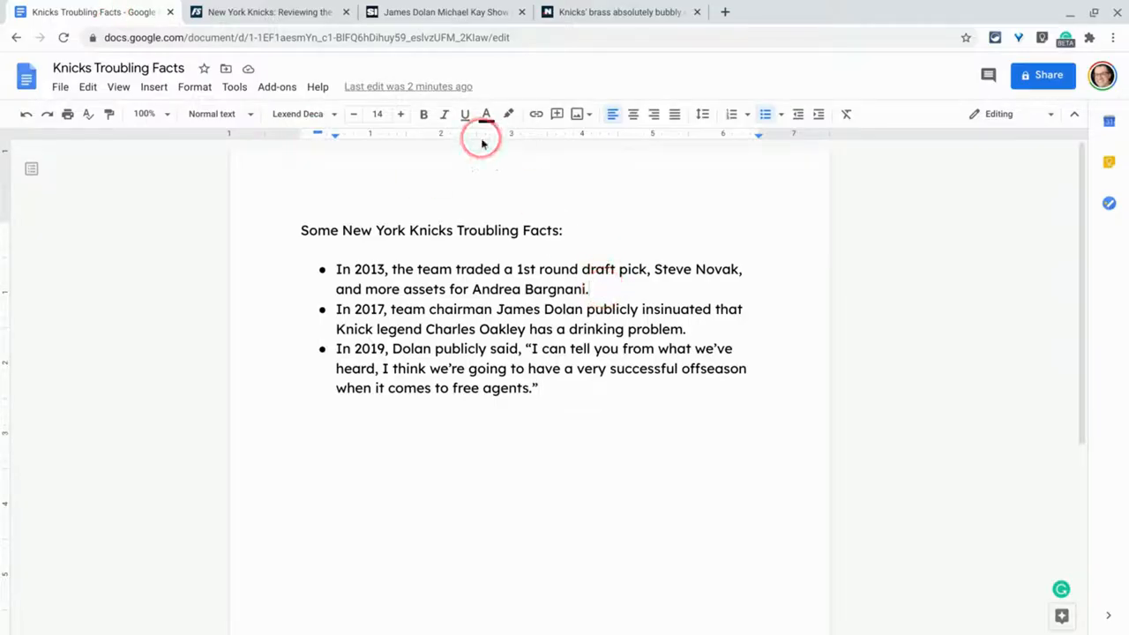
Open Tools > Citations with MLA style and start a new citation source.
{"action": "left_click", "coordinate": [234, 86]}
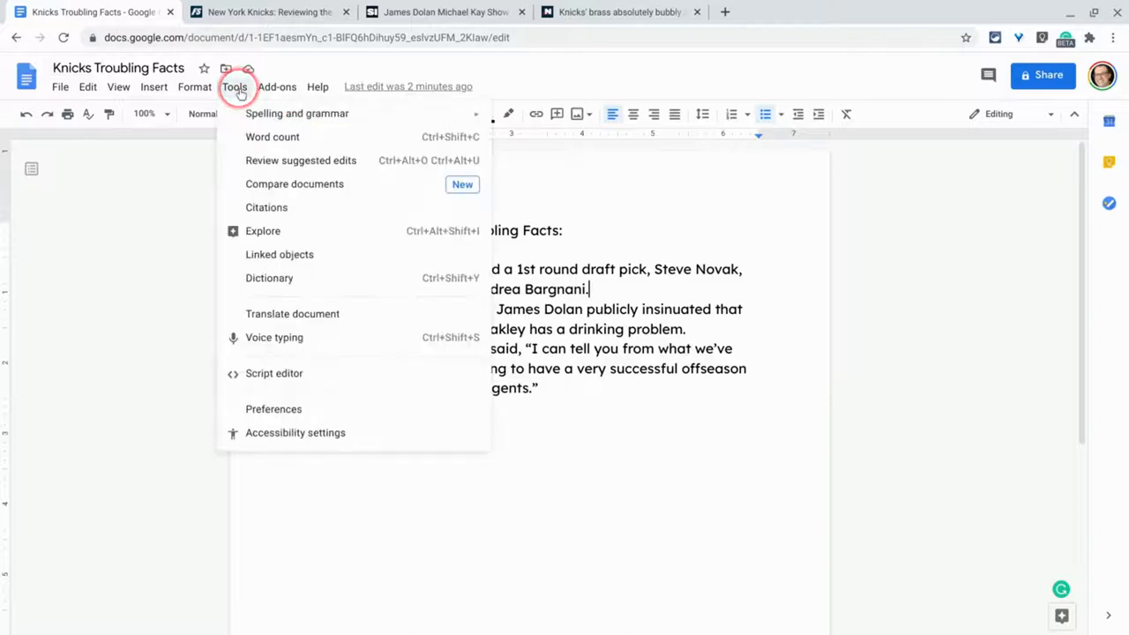
{"action": "left_click", "coordinate": [267, 207]}
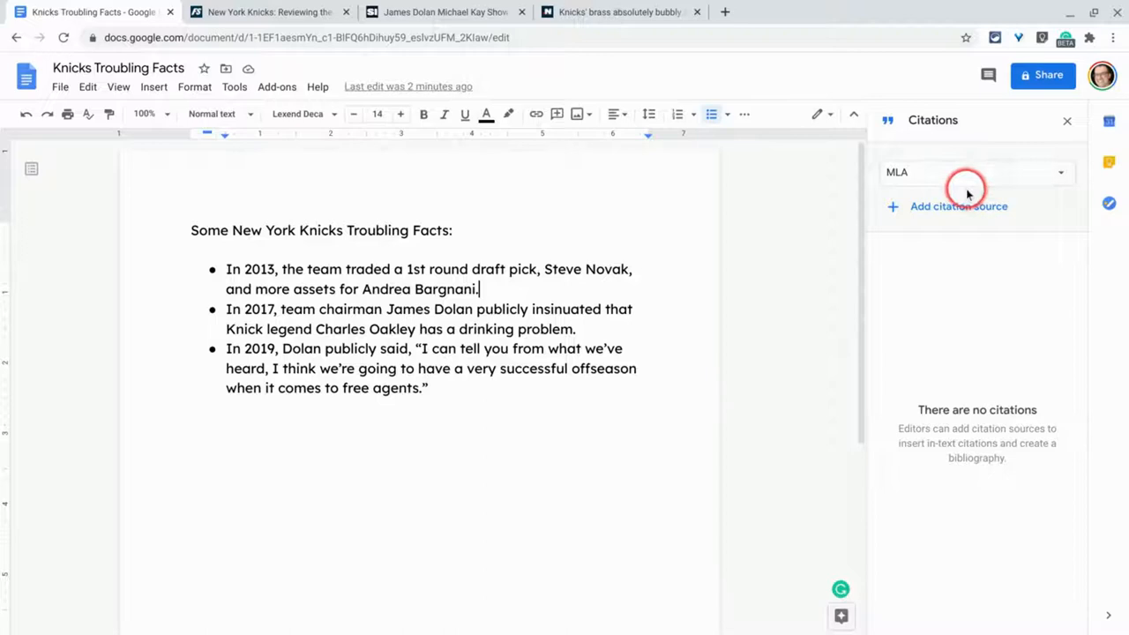
{"action": "left_click", "coordinate": [974, 172]}
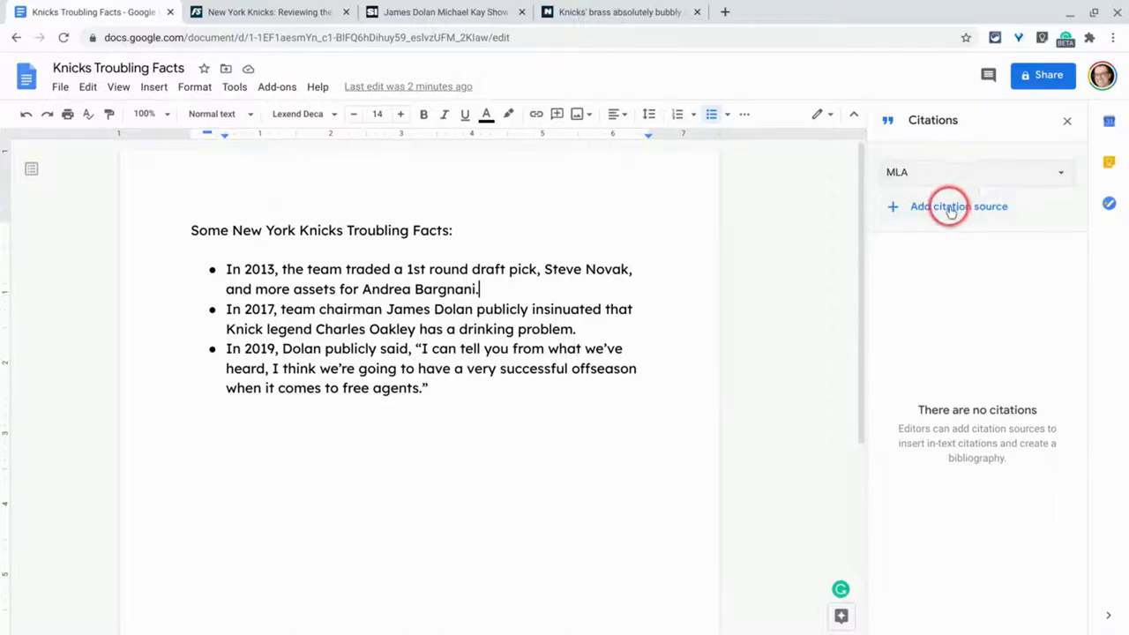
{"action": "left_click", "coordinate": [957, 205]}
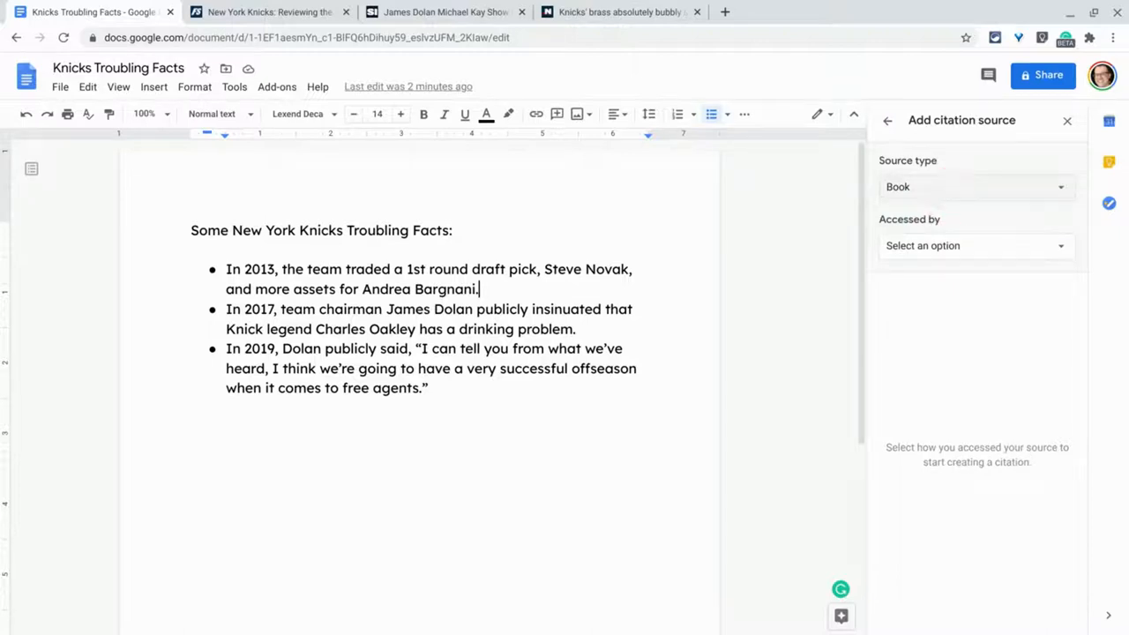
Make the source a website with the article URL and 'Daily Knicks' as website title.
{"action": "left_click", "coordinate": [974, 186]}
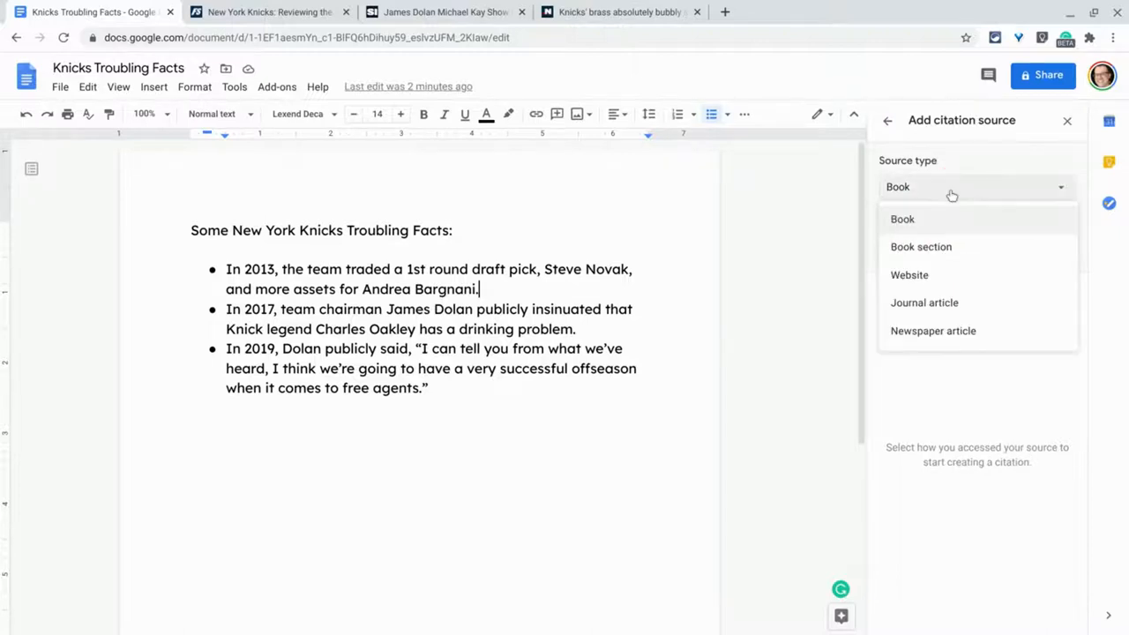
{"action": "left_click", "coordinate": [909, 274]}
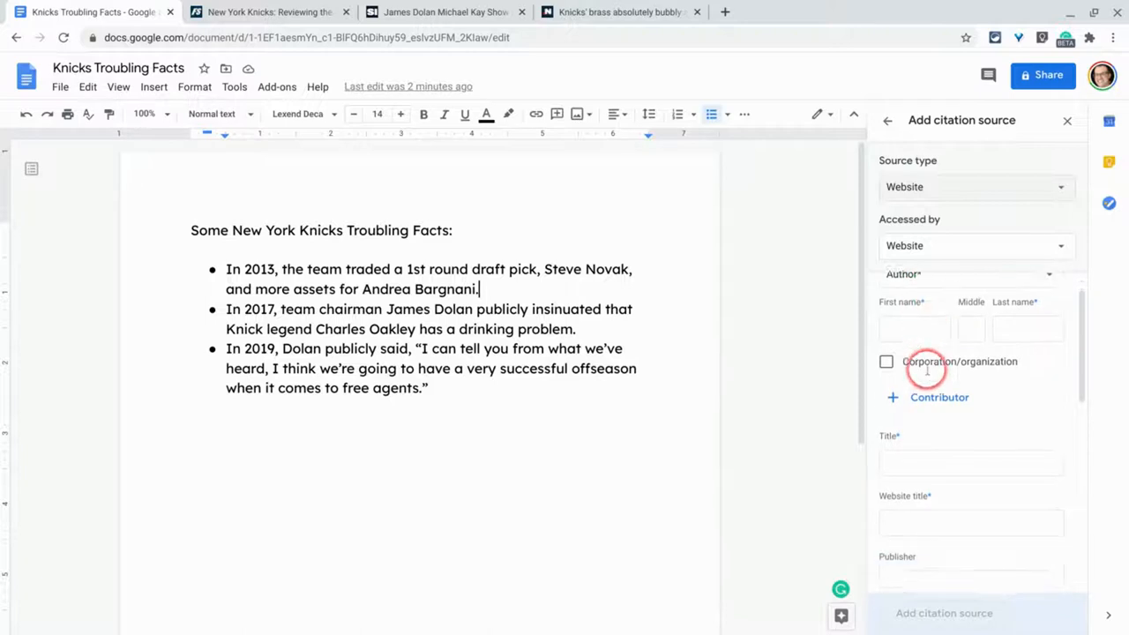
{"action": "scroll", "scroll_direction": "down", "scroll_amount": 3}
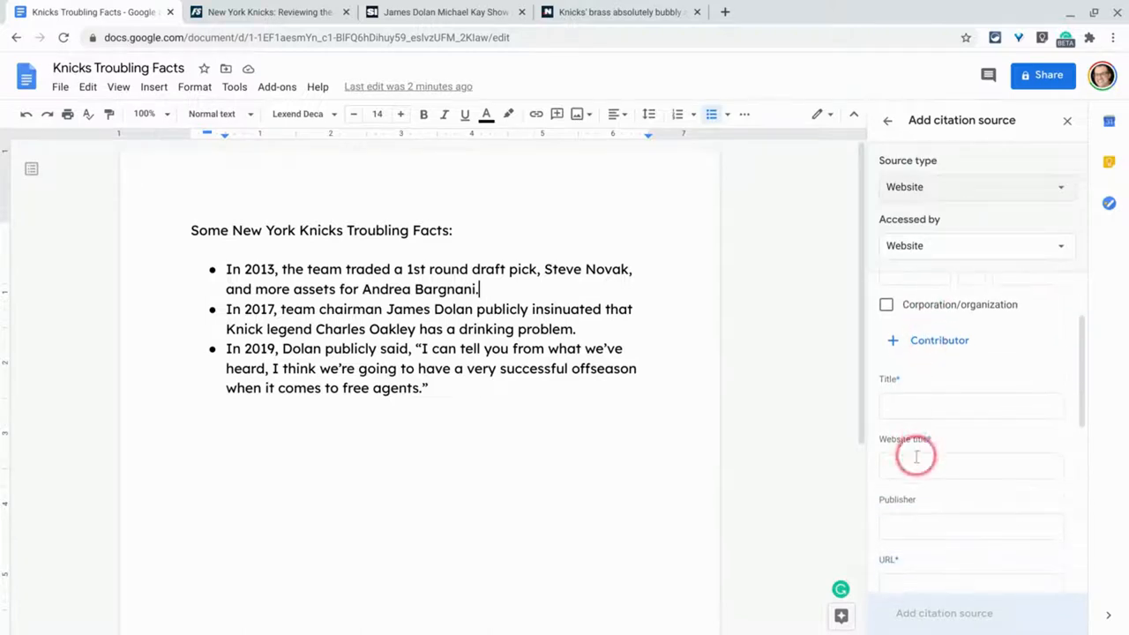
{"action": "scroll", "scroll_direction": "down", "scroll_amount": 3}
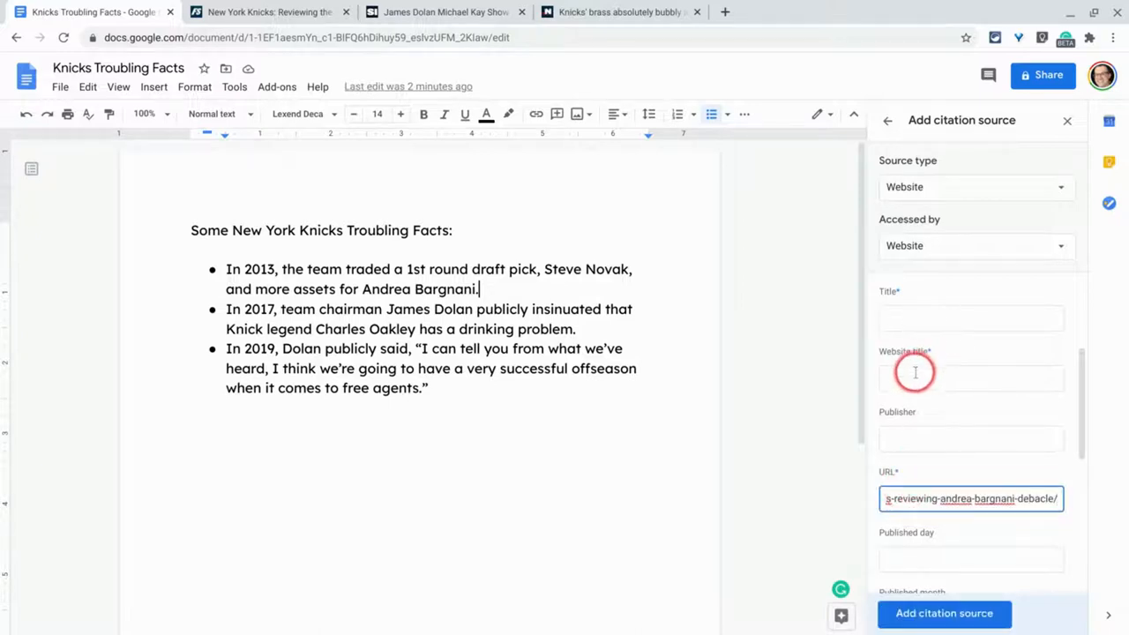
{"action": "type", "text": "Daily"}
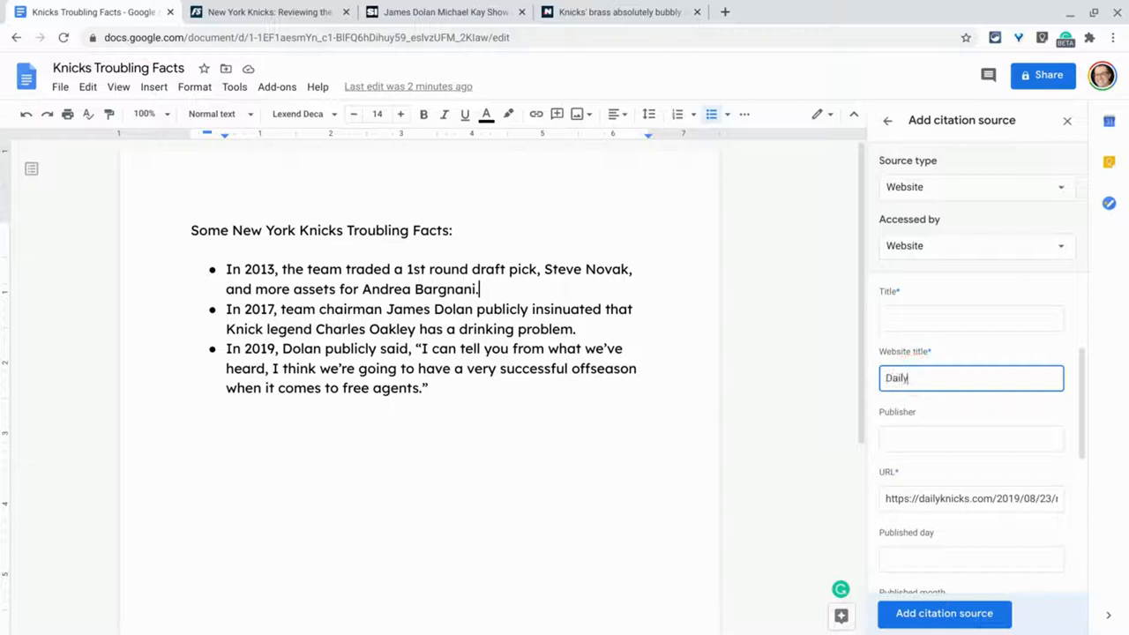
{"action": "type", "text": "Knicks"}
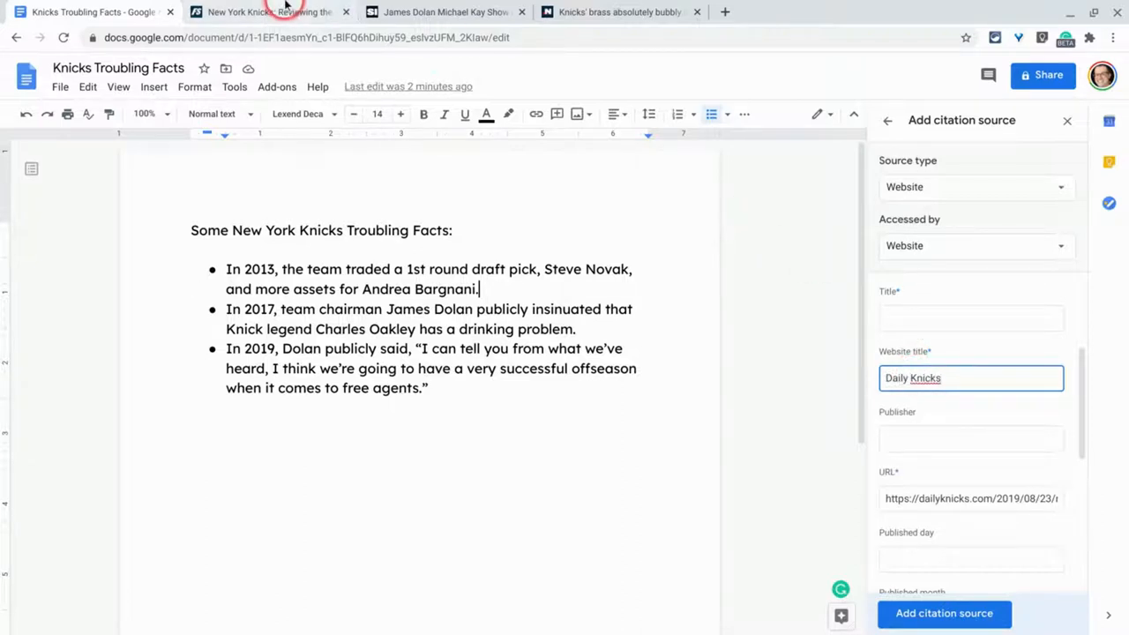
{"action": "left_click", "coordinate": [269, 12]}
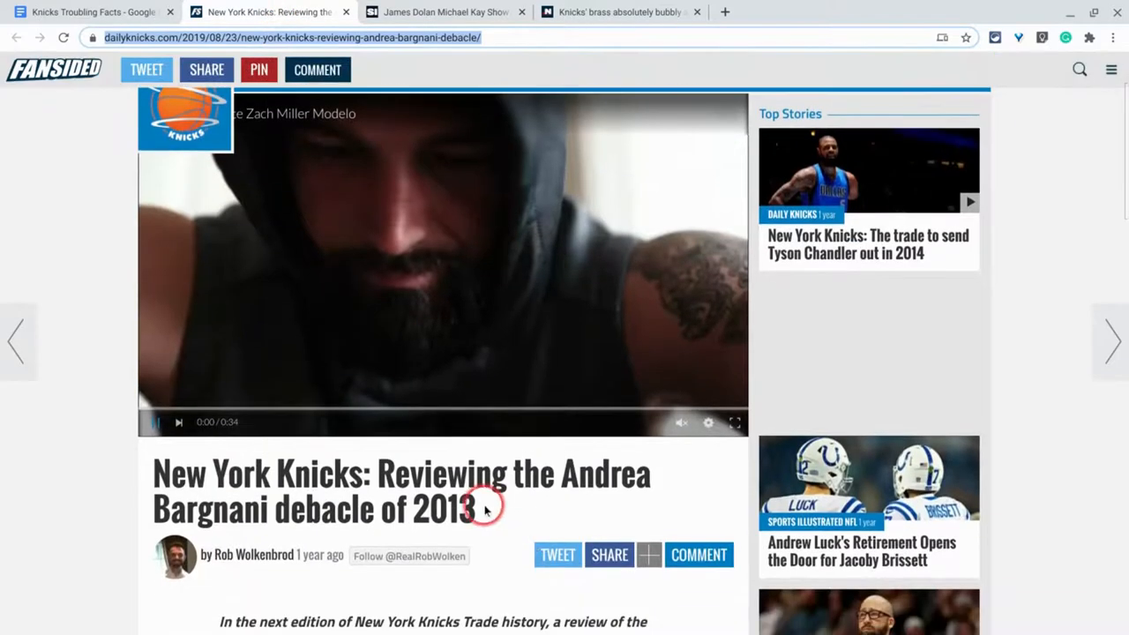
{"action": "left_click_drag", "start_coordinate": [483, 509], "coordinate": [148, 486]}
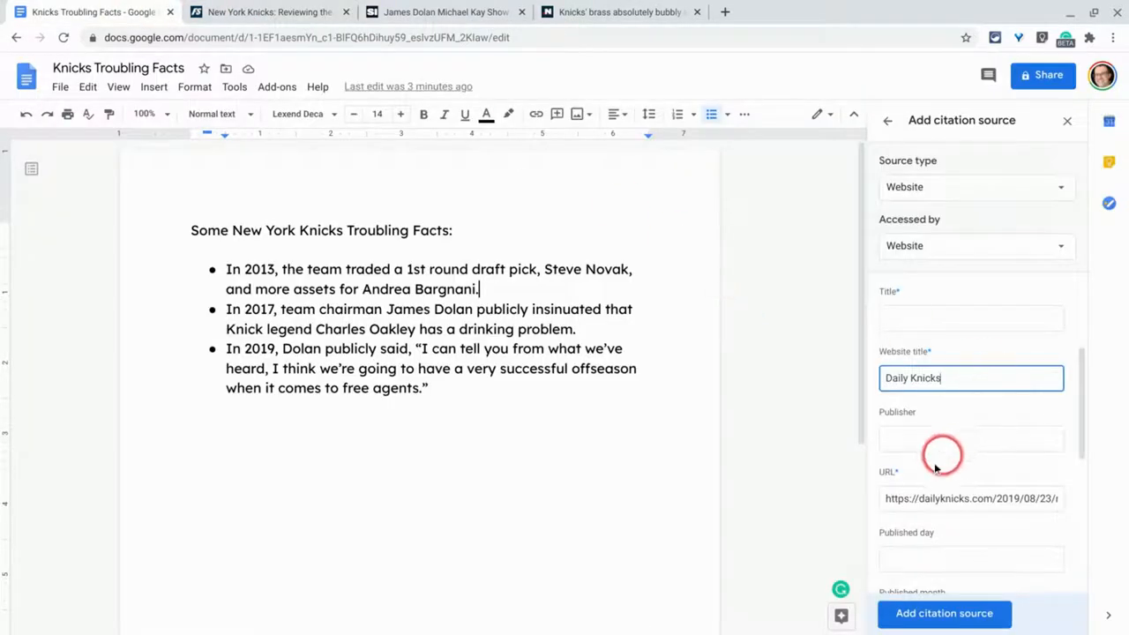
Title the source 'the Andrea Bargnani debacle of 2013', save it, and cite it after the first fact.
{"action": "left_click", "coordinate": [970, 319]}
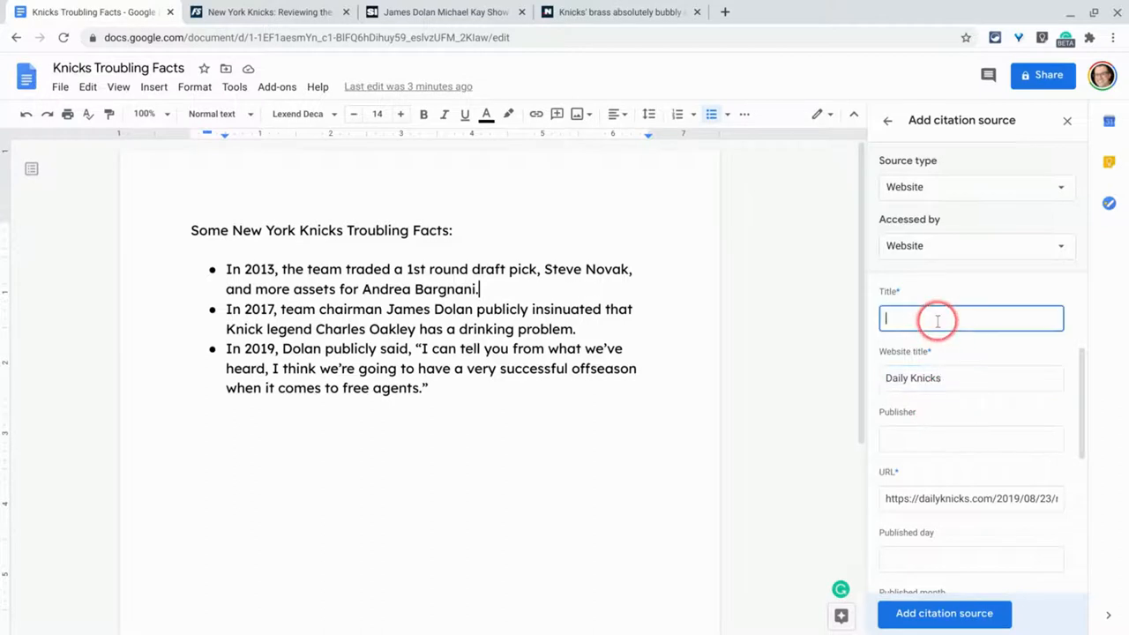
{"action": "type", "text": "the Andrea Bargnani debacle of 2013"}
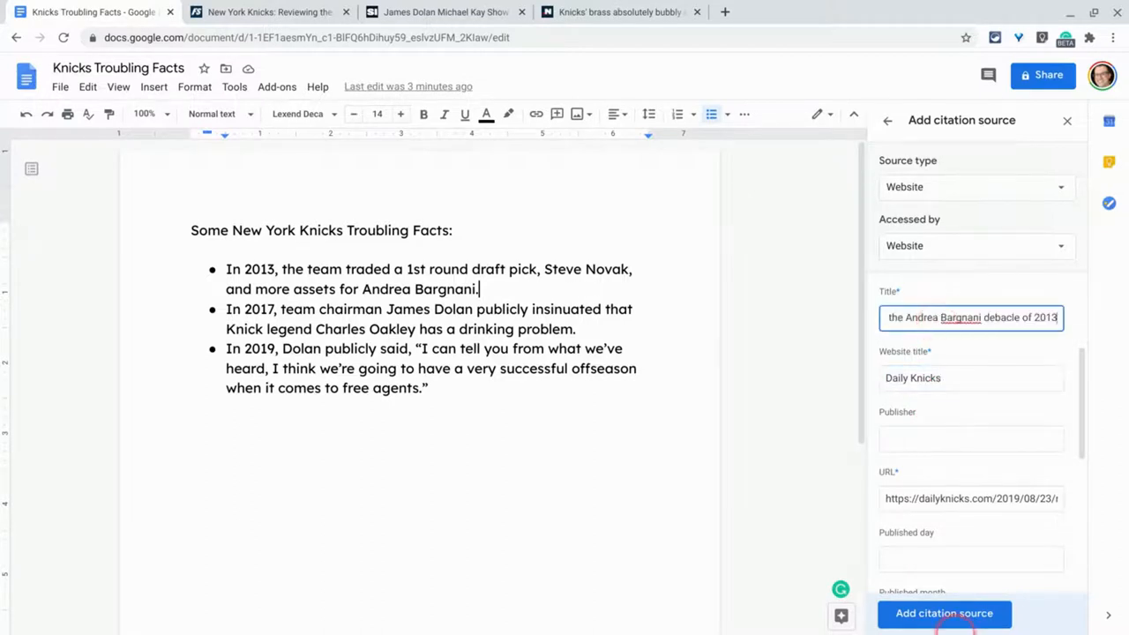
{"action": "left_click", "coordinate": [943, 613]}
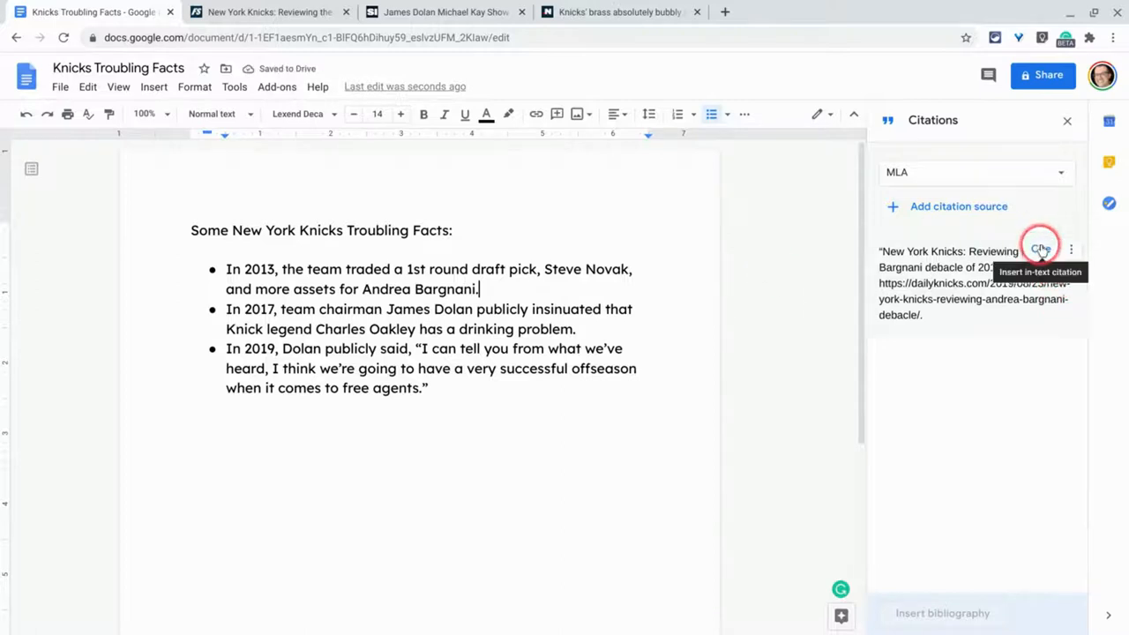
{"action": "left_click", "coordinate": [1040, 251]}
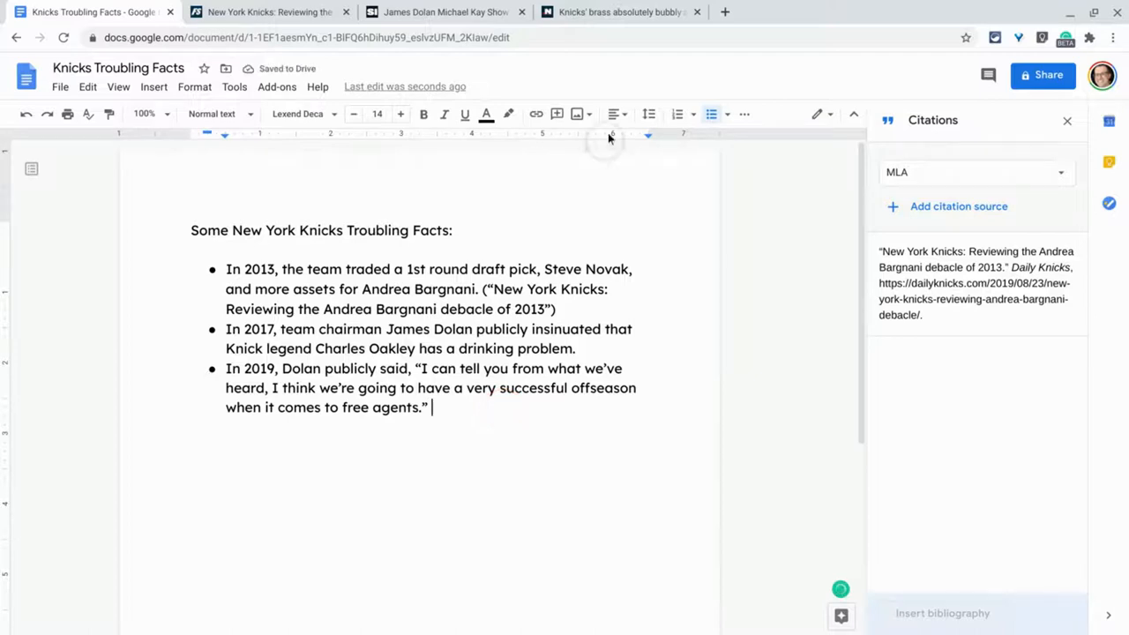
{"action": "mouse_move", "coordinate": [622, 12]}
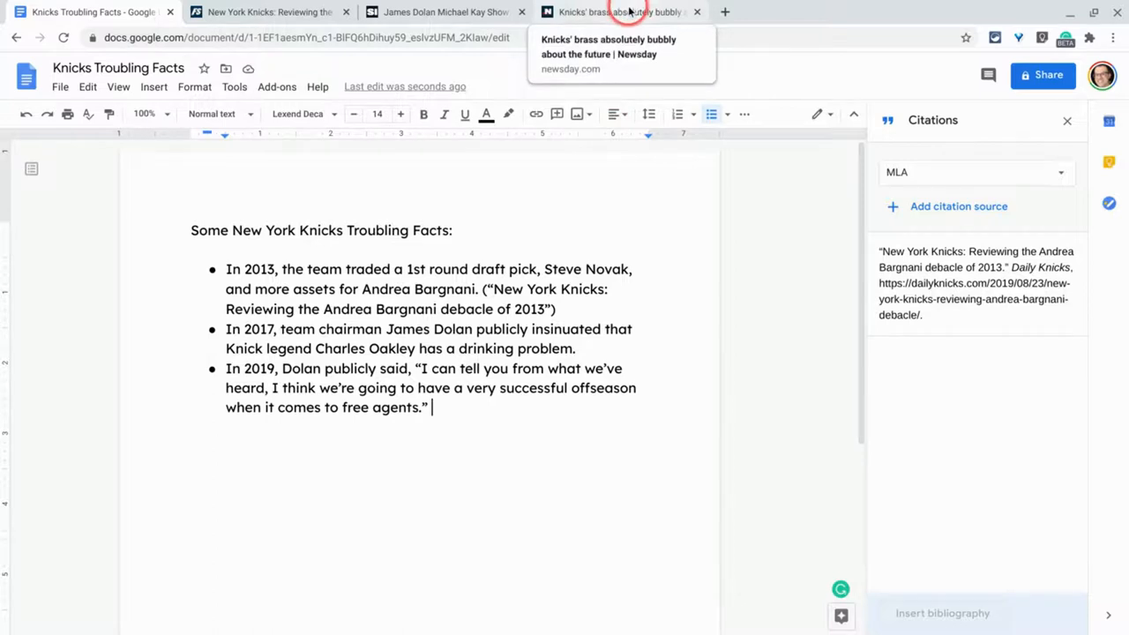
Copy the Newsday brass article's URL and switch back to Knicks Troubling Facts.
{"action": "left_click", "coordinate": [617, 11]}
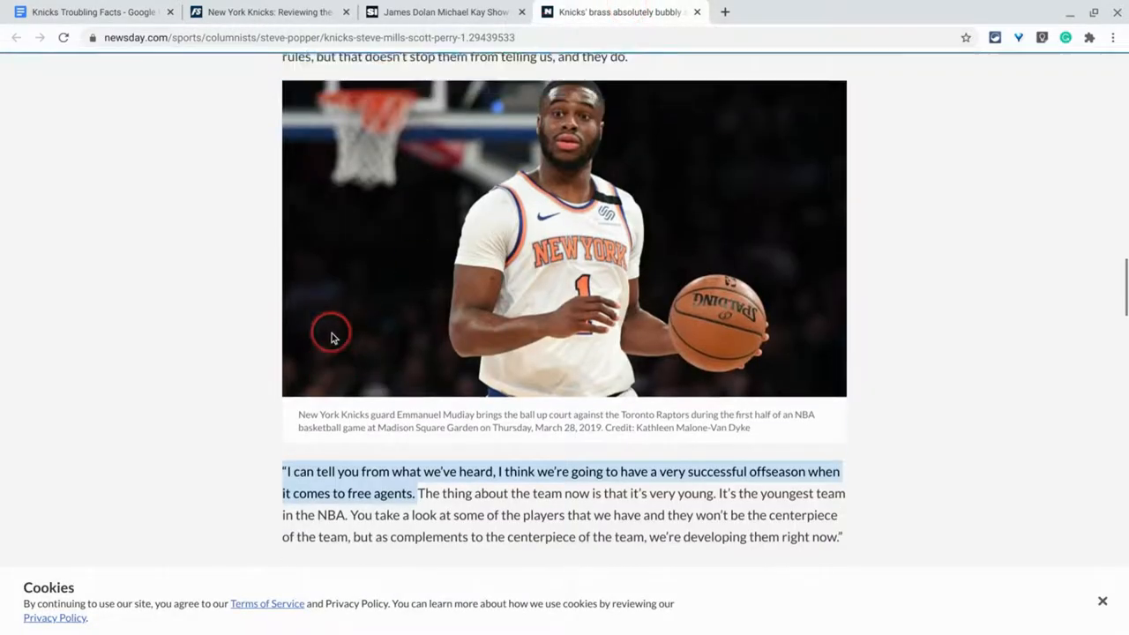
{"action": "right_click", "coordinate": [330, 37]}
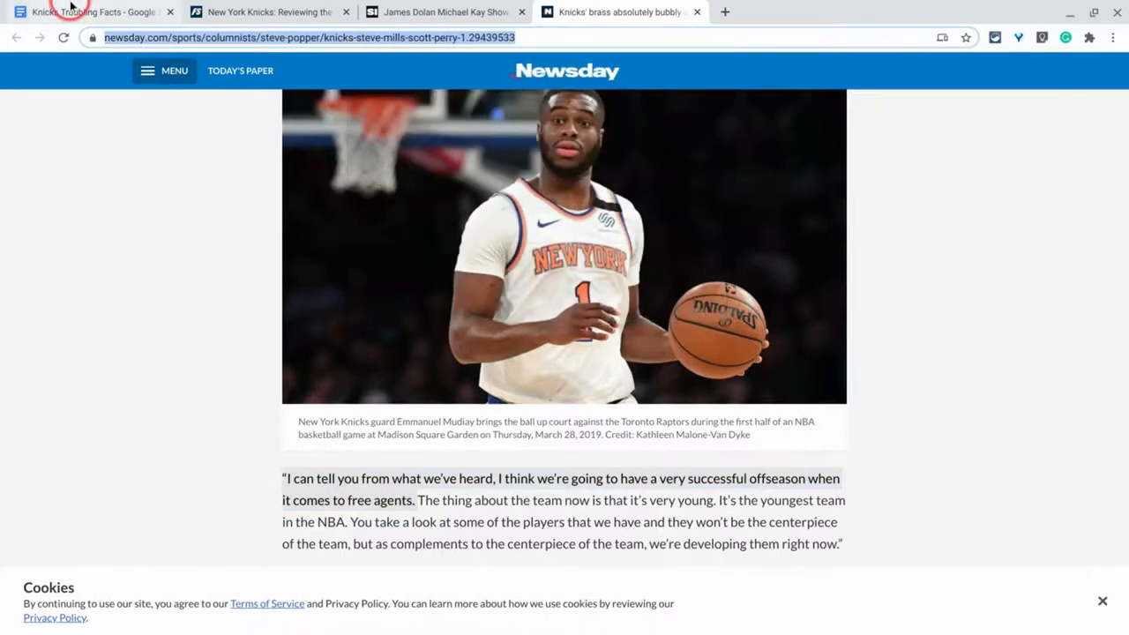
{"action": "left_click", "coordinate": [88, 11]}
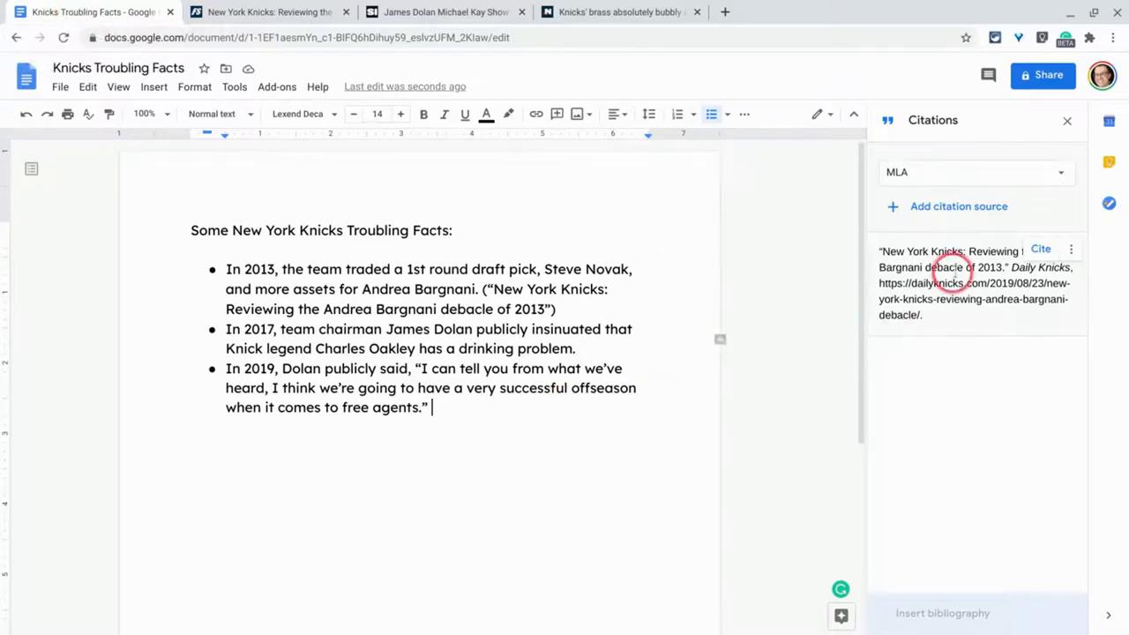
Add a second website source with the Newsday URL and 'Newsday' as website title.
{"action": "left_click", "coordinate": [958, 205]}
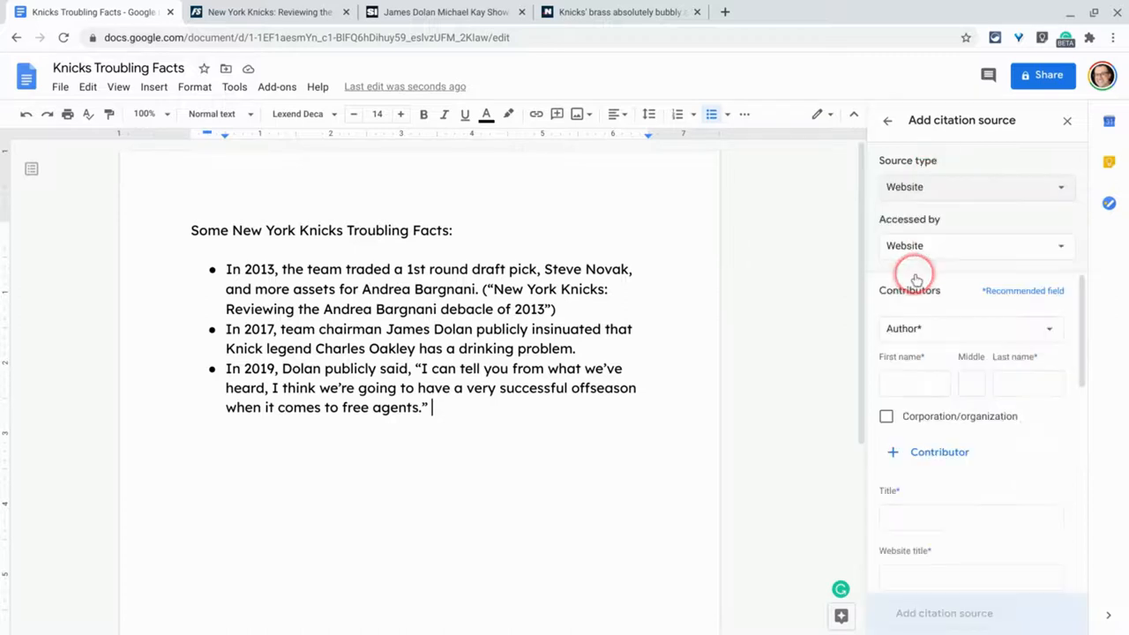
{"action": "scroll", "scroll_direction": "down", "scroll_amount": 3}
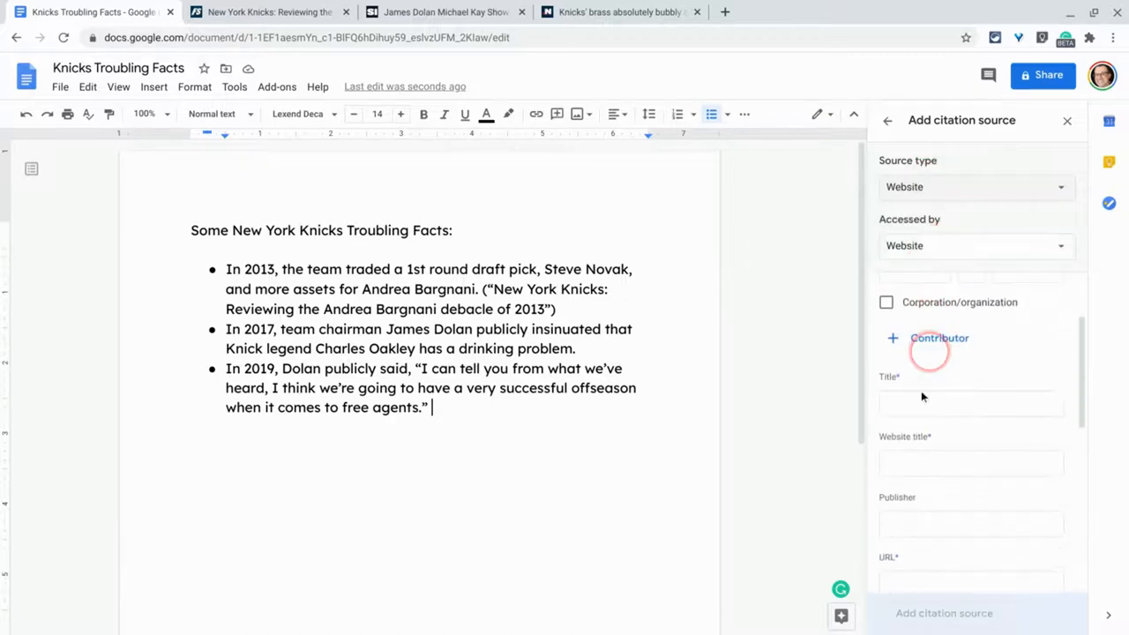
{"action": "scroll", "scroll_direction": "down", "scroll_amount": 3}
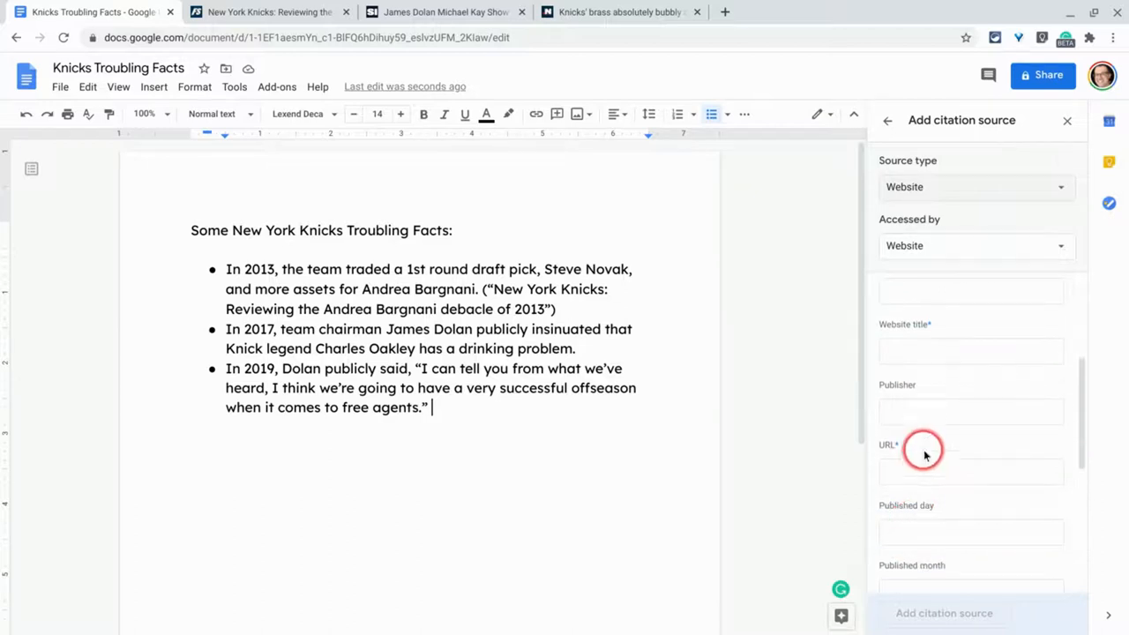
{"action": "left_click", "coordinate": [970, 470]}
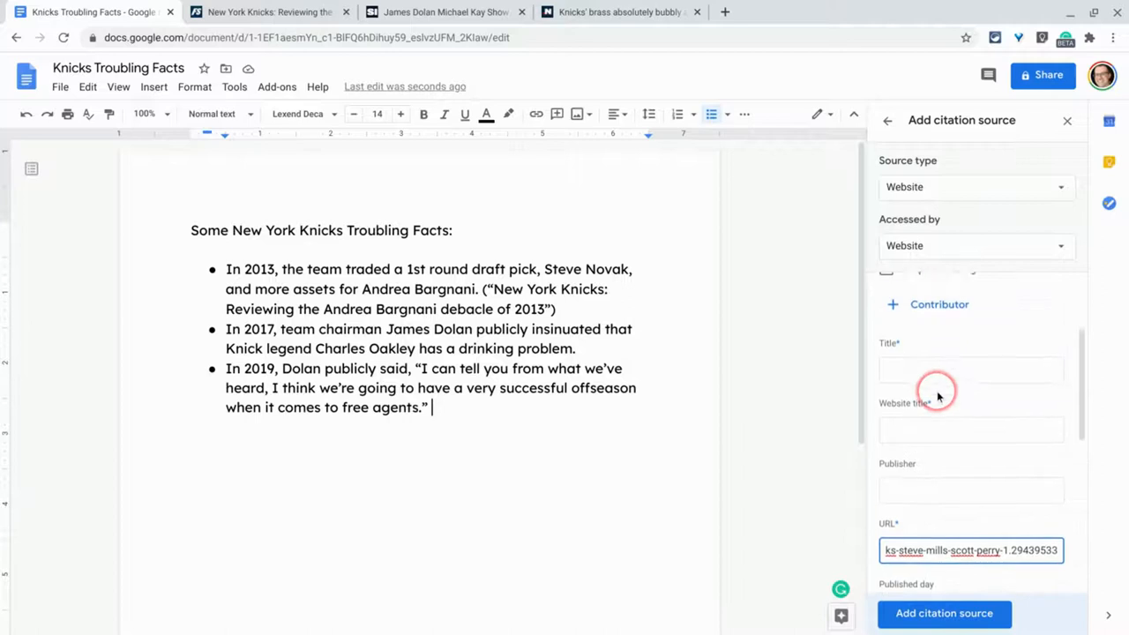
{"action": "left_click", "coordinate": [970, 432]}
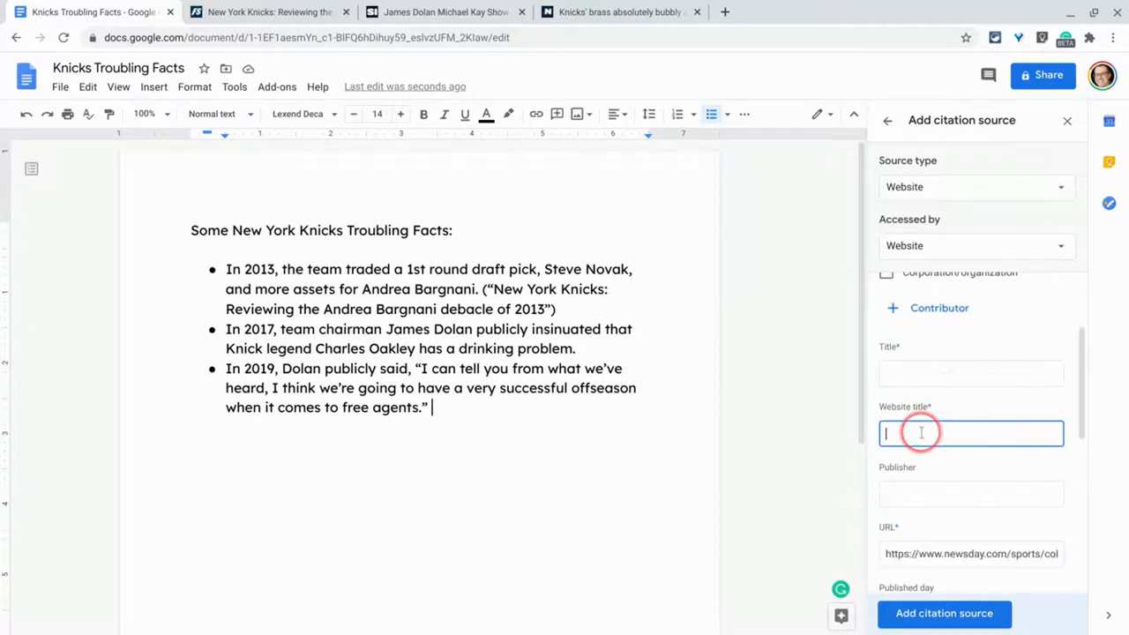
{"action": "type", "text": "Newsday"}
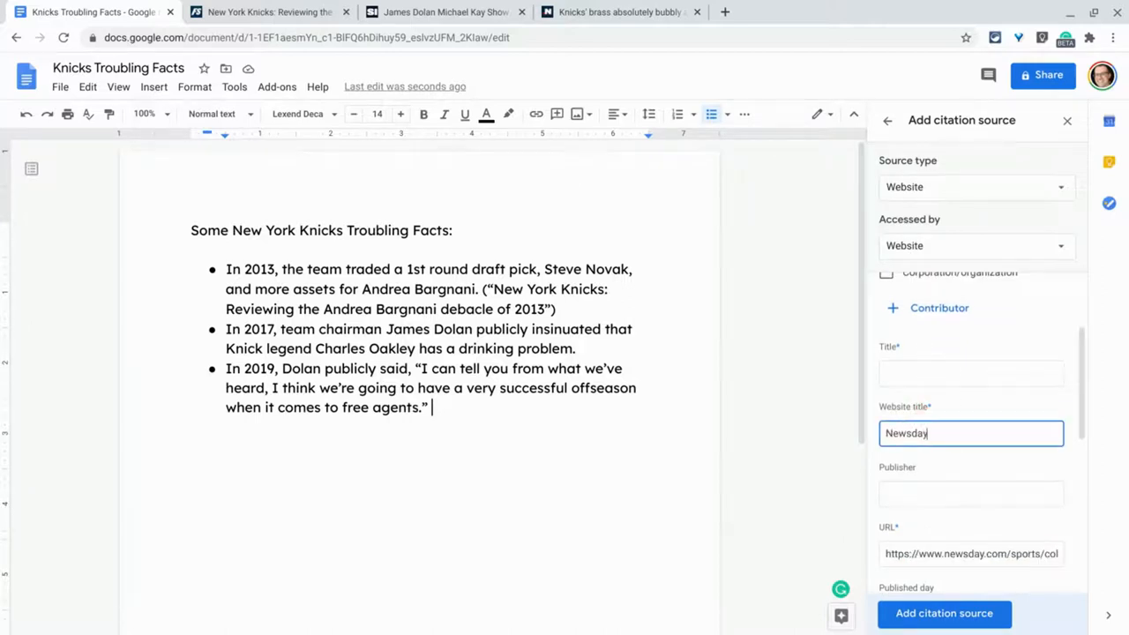
{"action": "left_click", "coordinate": [620, 11]}
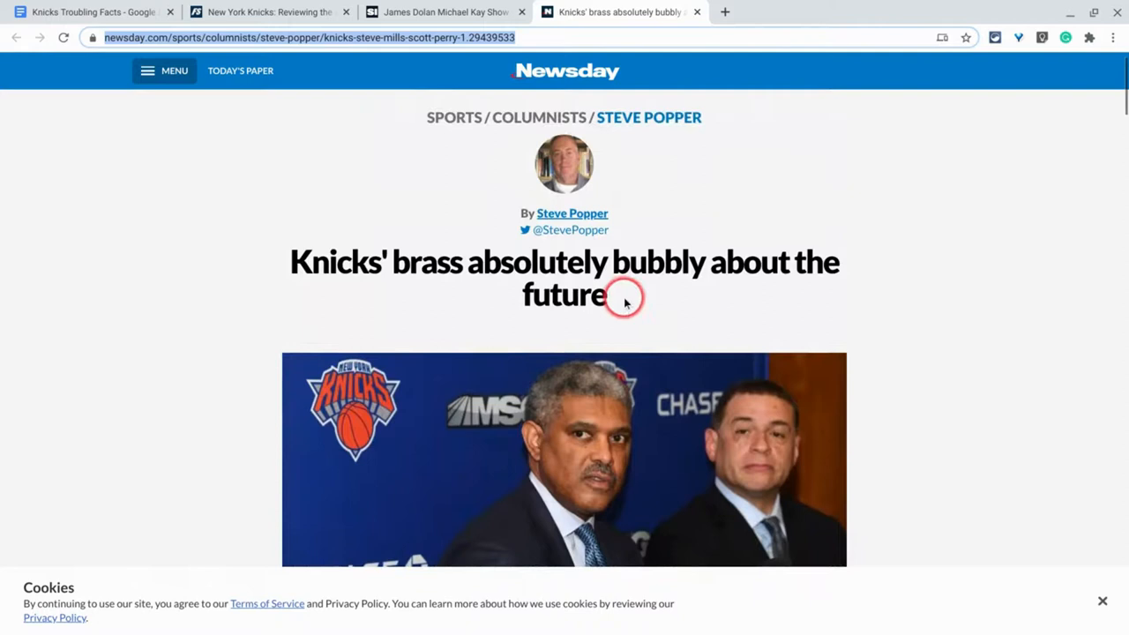
Copy the headline 'Knicks' brass absolutely bubbly about the future' from Newsday.
{"action": "left_click_drag", "start_coordinate": [617, 297], "coordinate": [296, 261]}
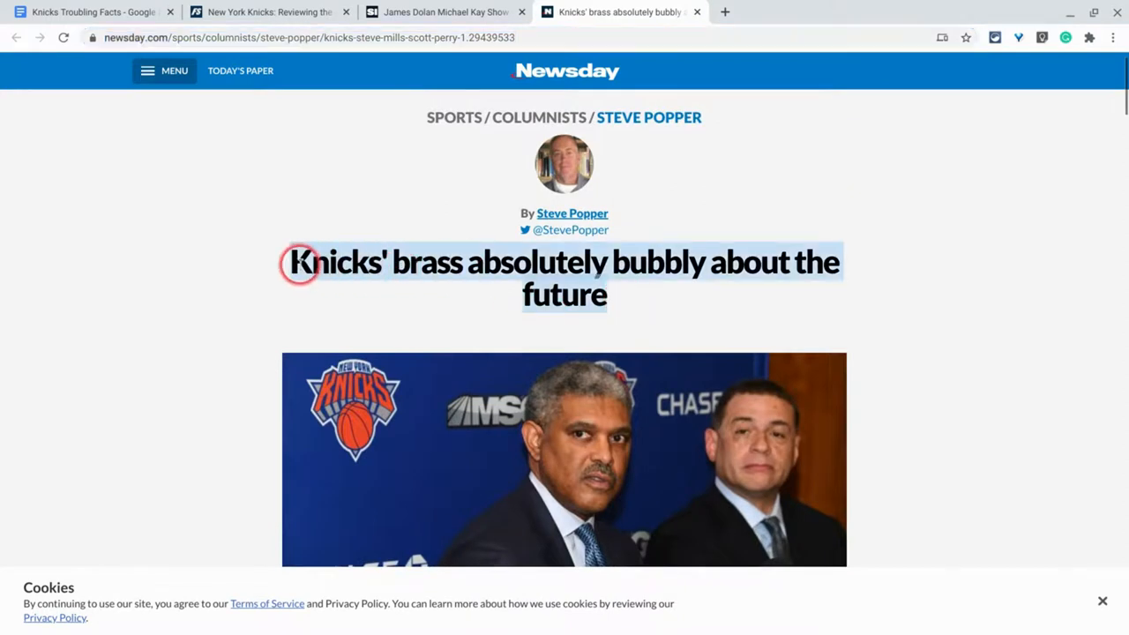
{"action": "right_click", "coordinate": [300, 265]}
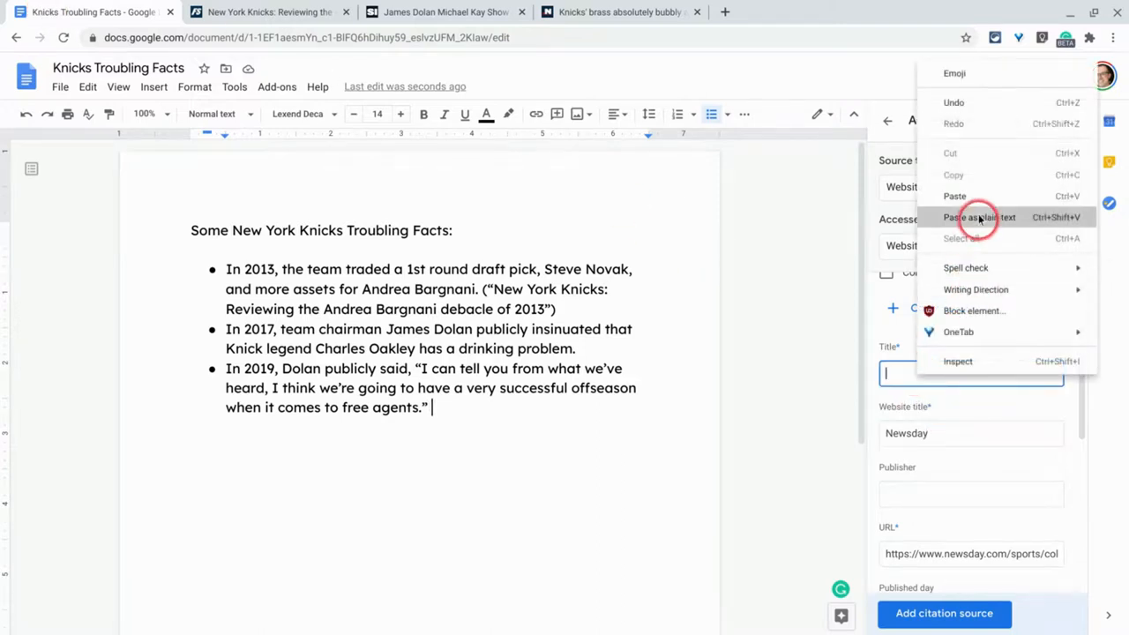
Paste the headline as the title, save the Newsday source, and cite it after the Dolan quote.
{"action": "left_click", "coordinate": [979, 217]}
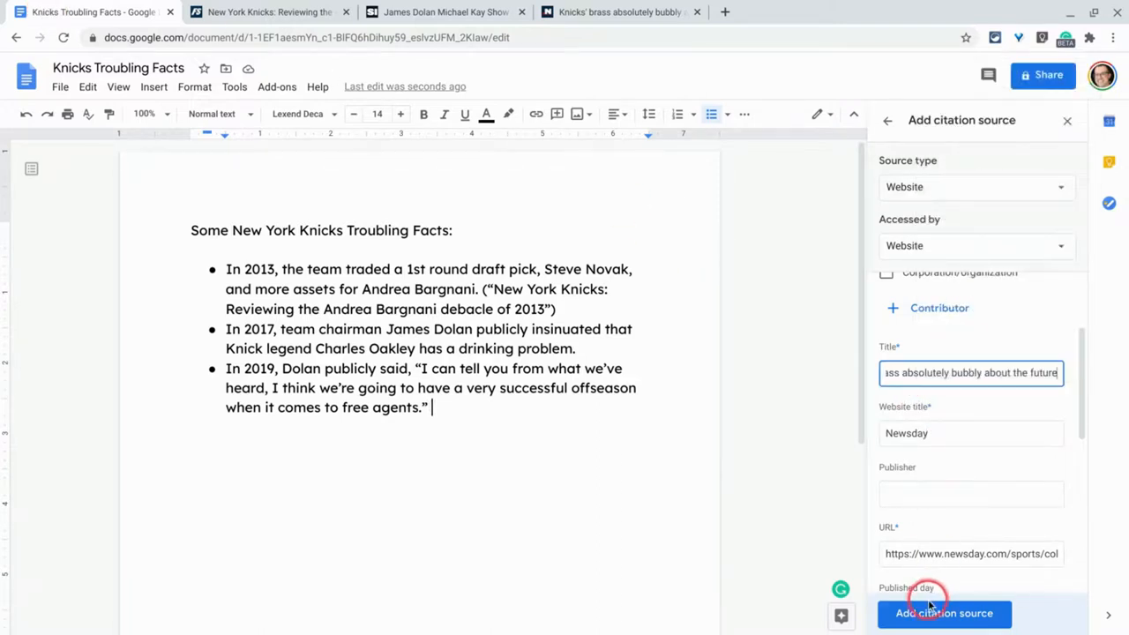
{"action": "left_click", "coordinate": [944, 613]}
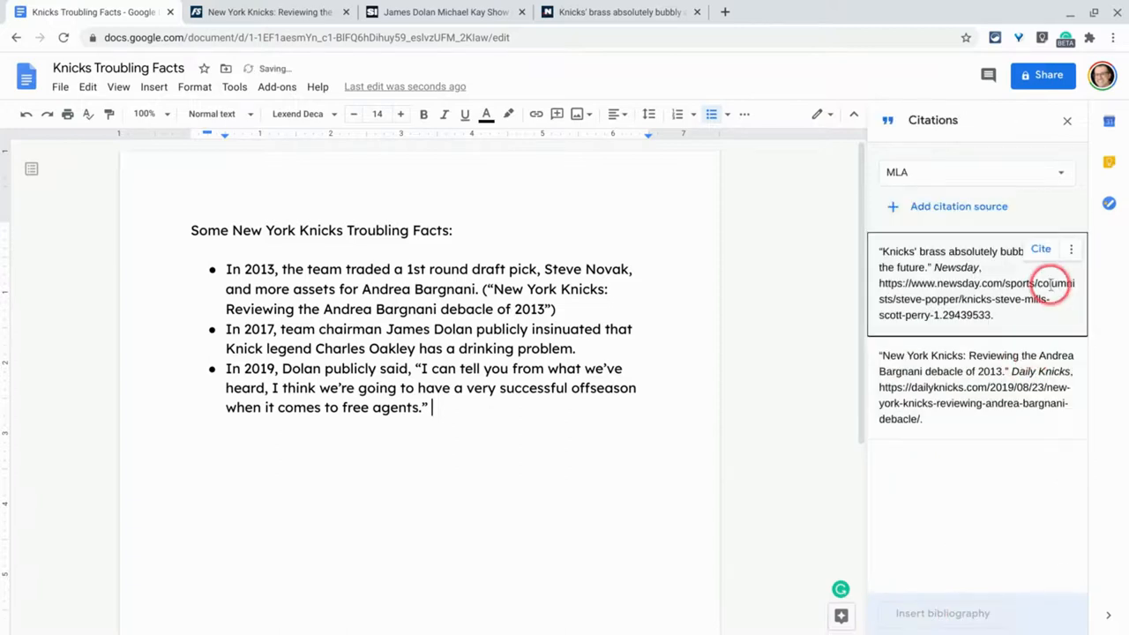
{"action": "left_click", "coordinate": [1041, 248]}
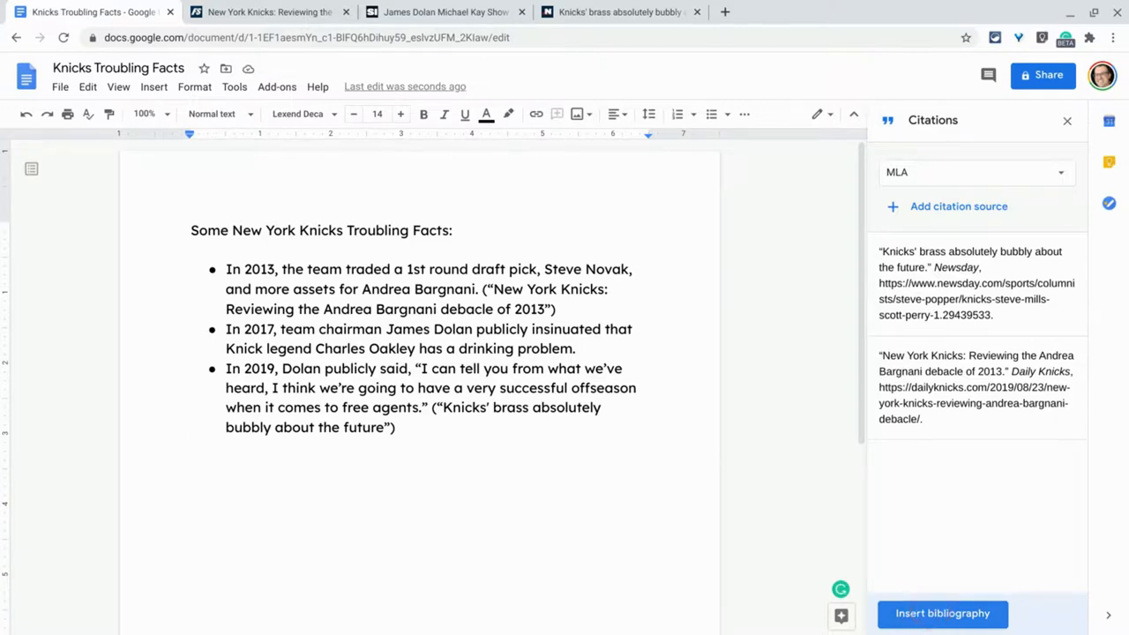
Insert an MLA bibliography of both sources below the facts and scroll to view it.
{"action": "left_click", "coordinate": [942, 613]}
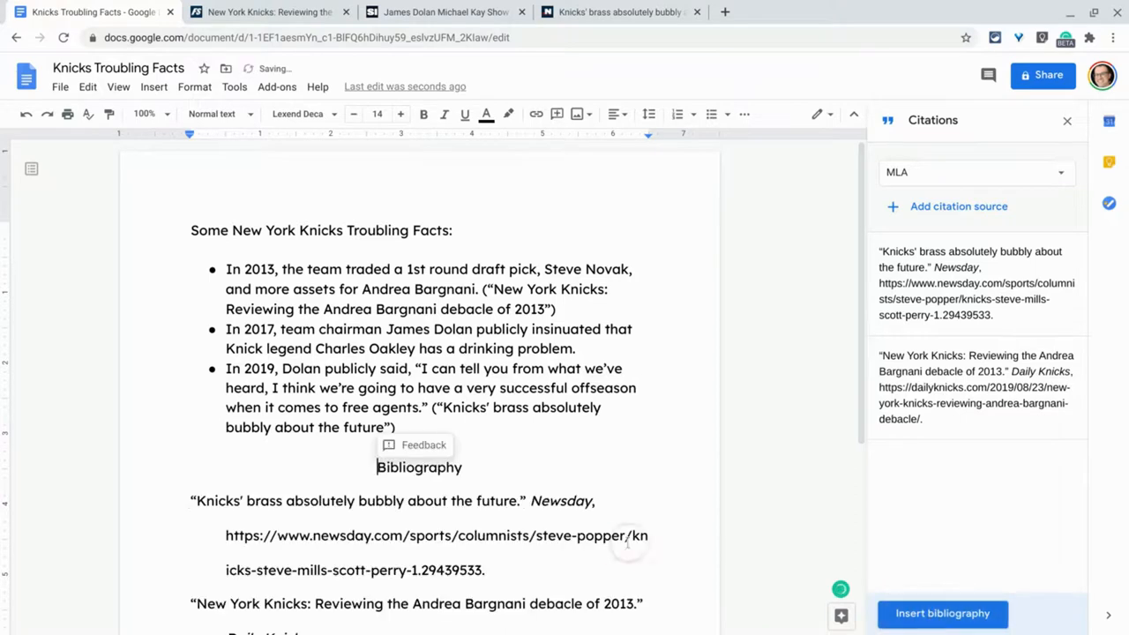
{"action": "scroll", "scroll_direction": "down", "scroll_amount": 3}
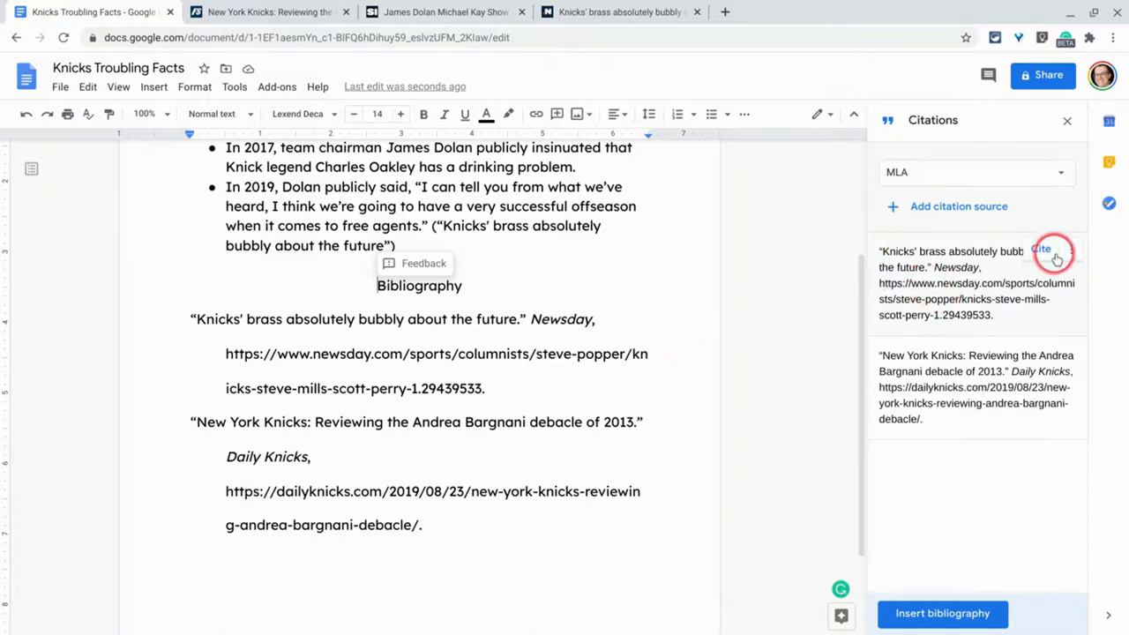
Open Edit on the Newsday citation and review its title, website title and URL fields.
{"action": "left_click", "coordinate": [1070, 249]}
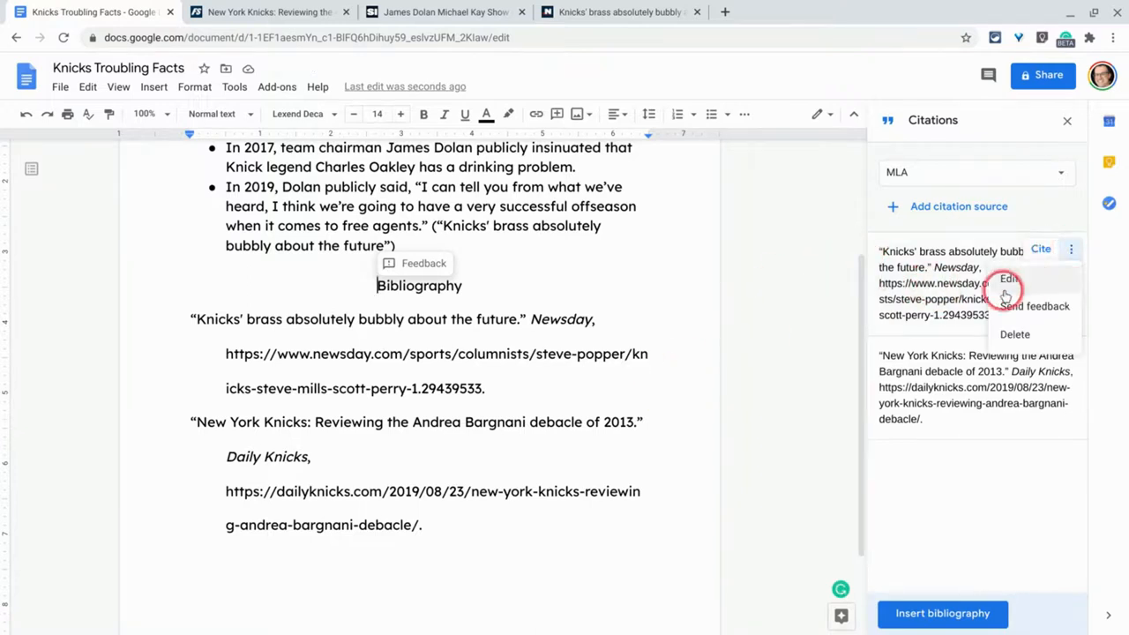
{"action": "left_click", "coordinate": [1008, 279]}
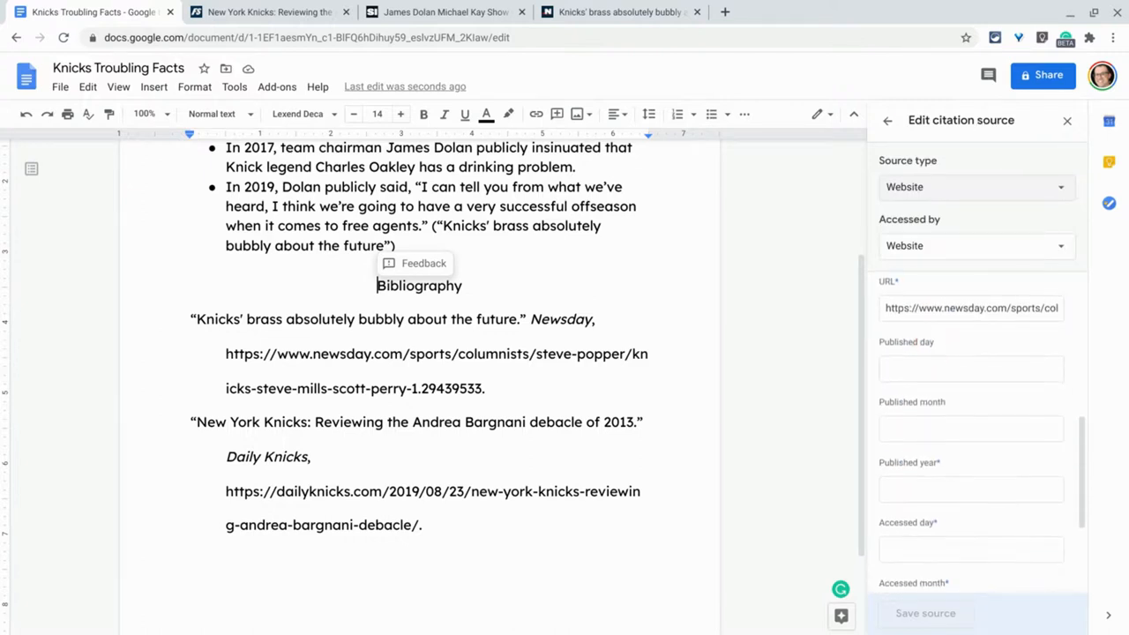
{"action": "scroll", "scroll_direction": "down", "scroll_amount": 3}
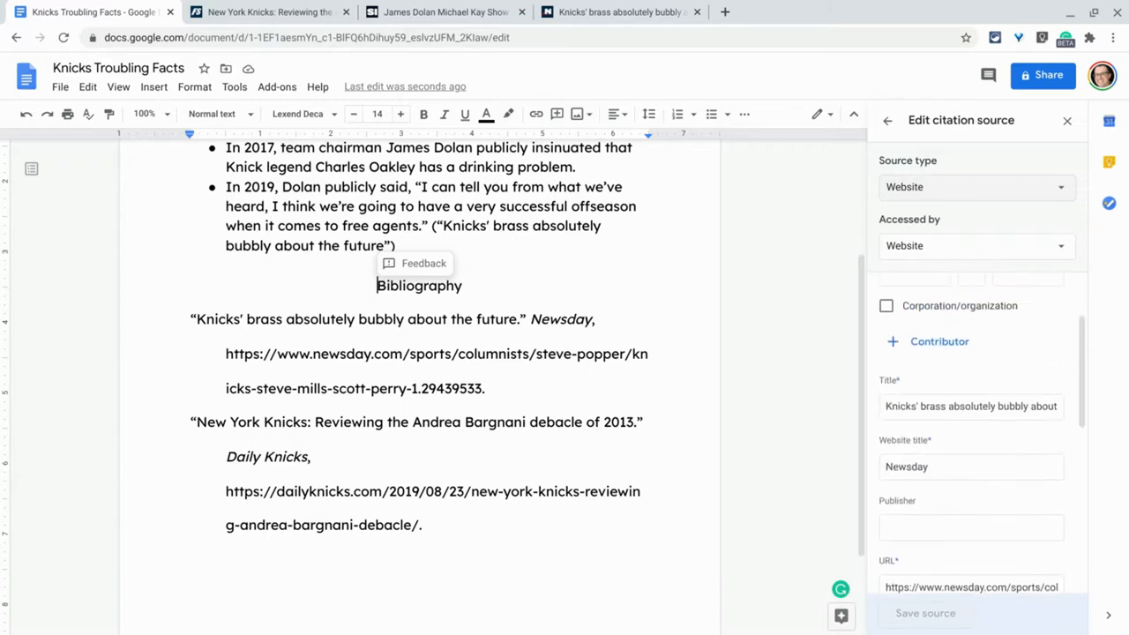
{"action": "left_click", "coordinate": [938, 341]}
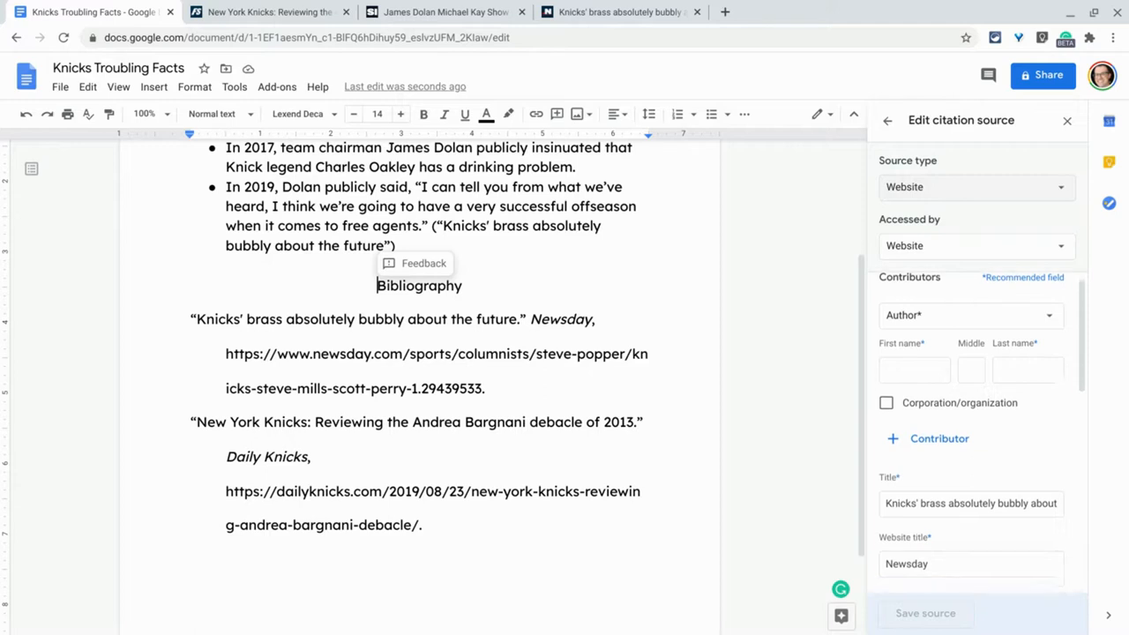
{"action": "scroll", "scroll_direction": "down", "scroll_amount": 3}
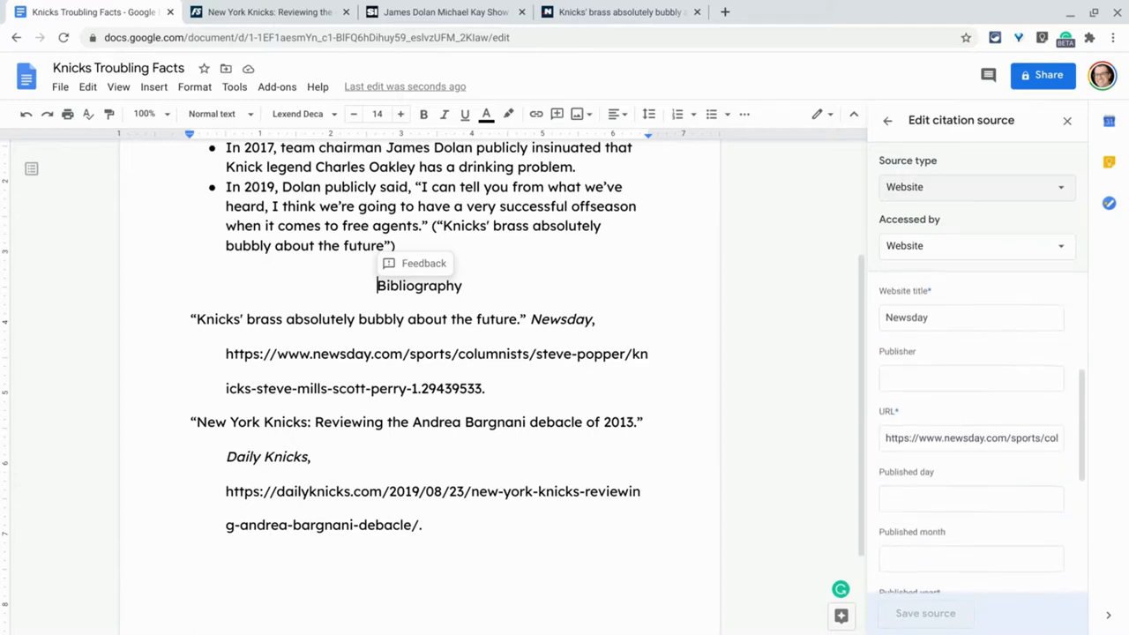
{"action": "scroll", "scroll_direction": "down", "scroll_amount": 3}
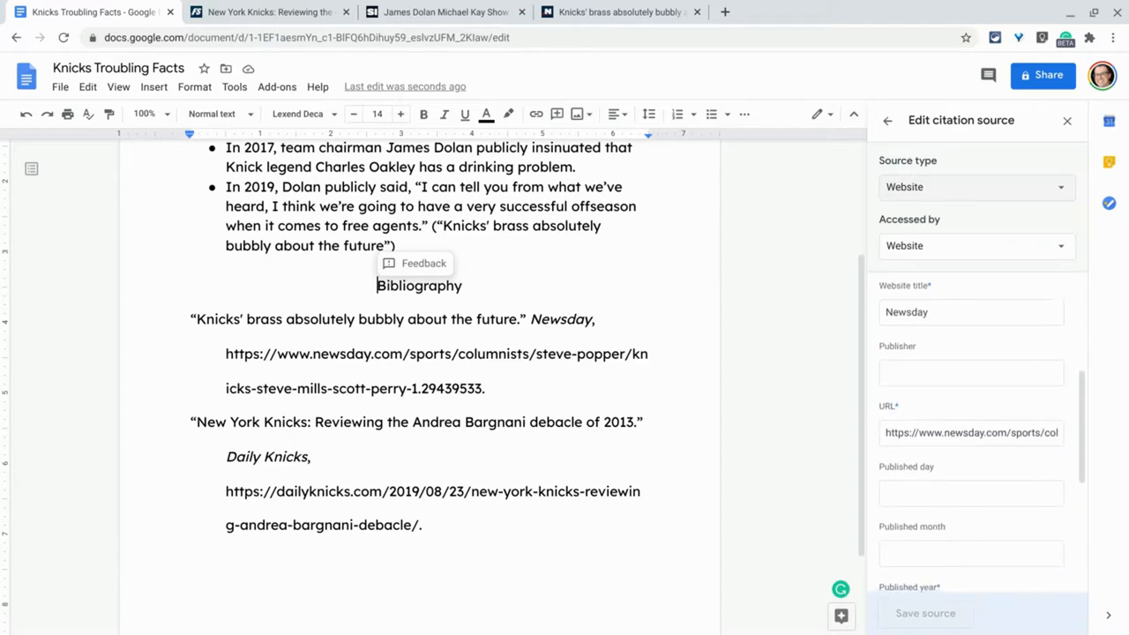